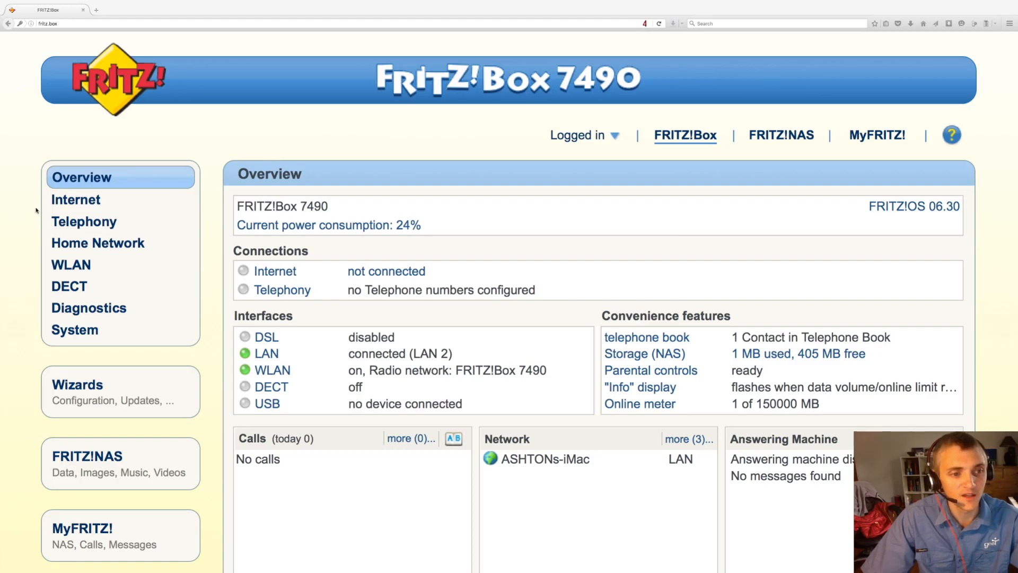
pyautogui.moveTo(80, 265)
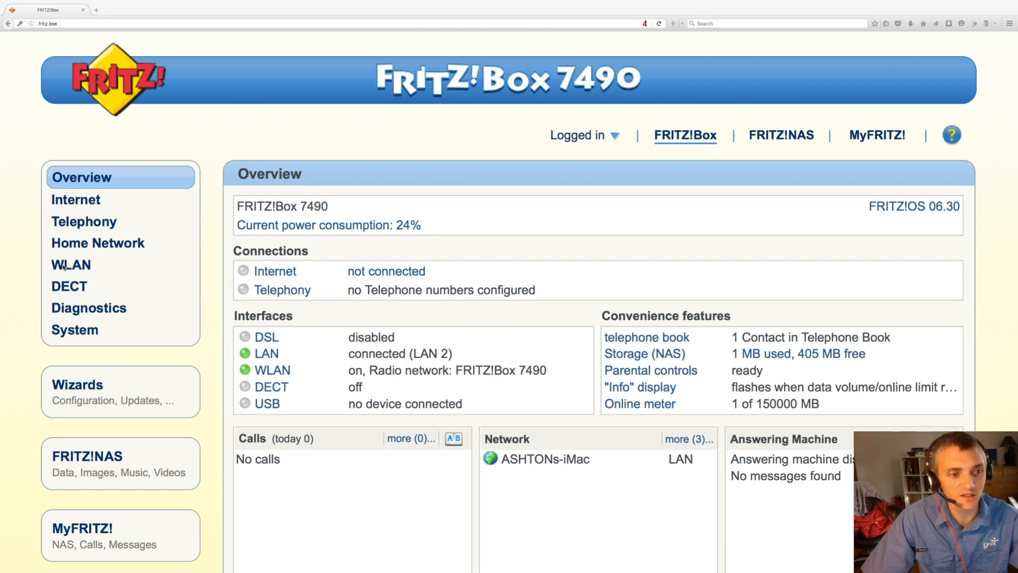
# Step: Open the WLAN Radio Network page and inspect the network name 'FRITZ!Box 7490'
pyautogui.click(70, 264)
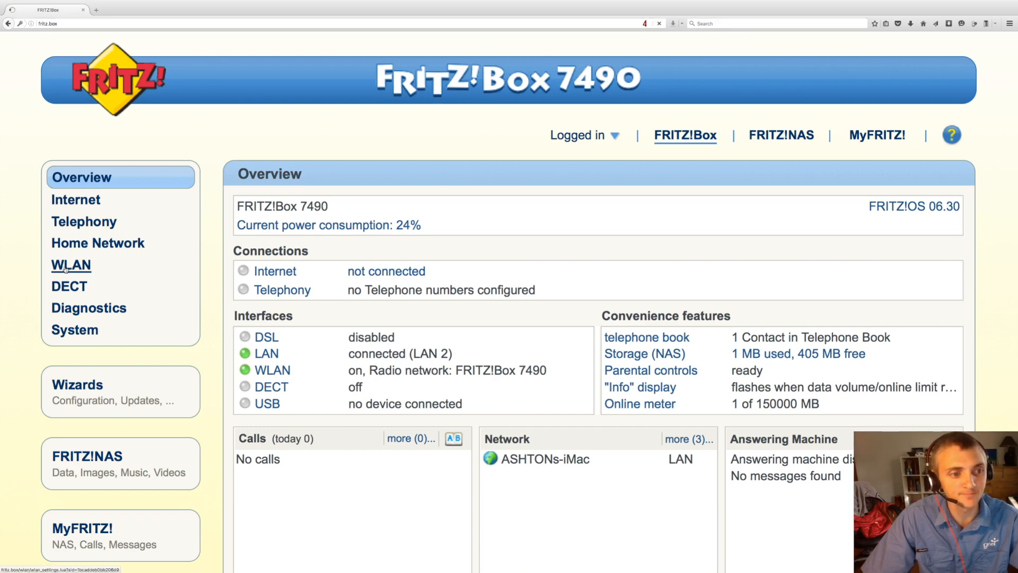
pyautogui.click(71, 265)
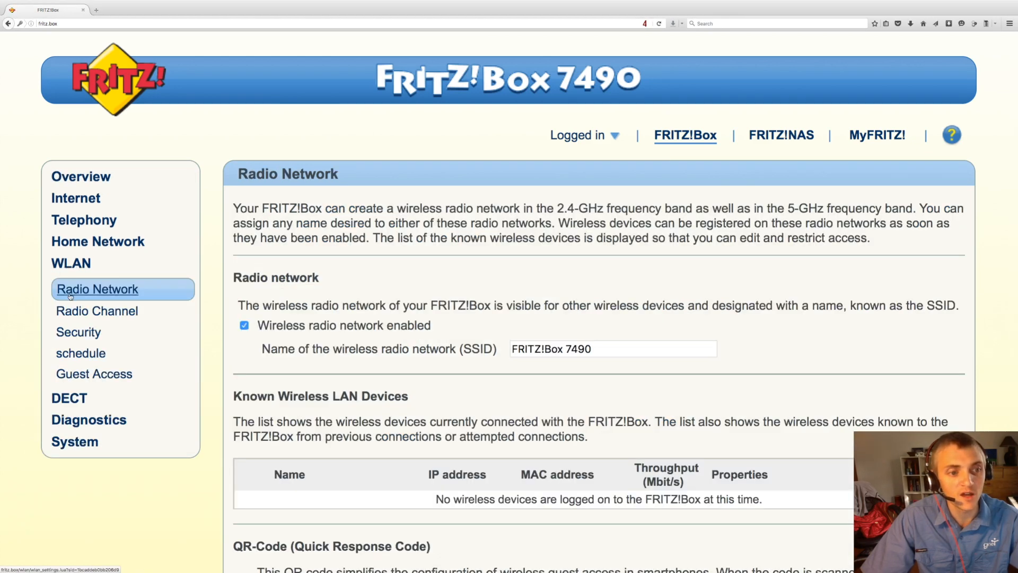
pyautogui.scroll(-3)
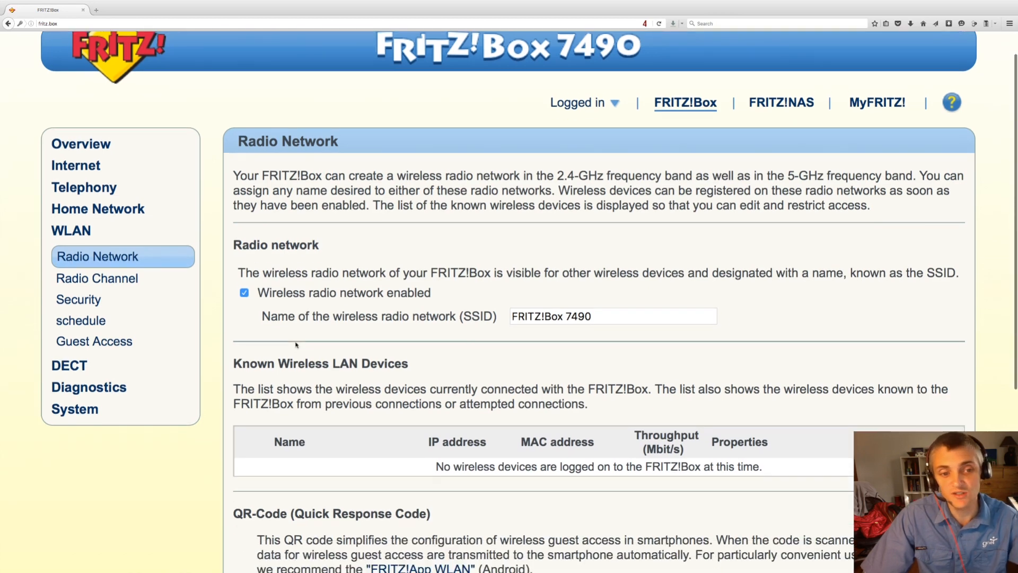
pyautogui.scroll(-3)
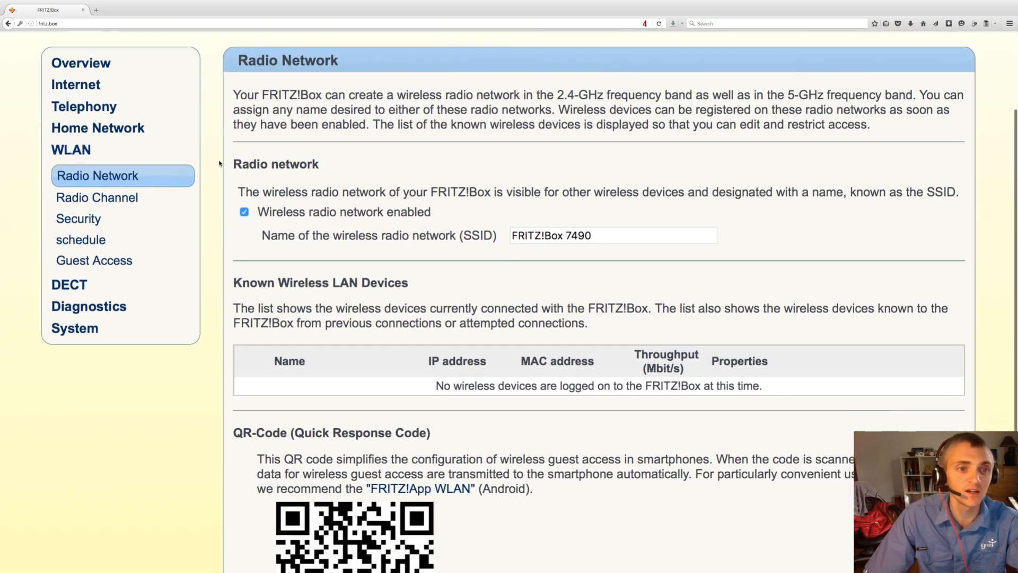
pyautogui.doubleClick(276, 163)
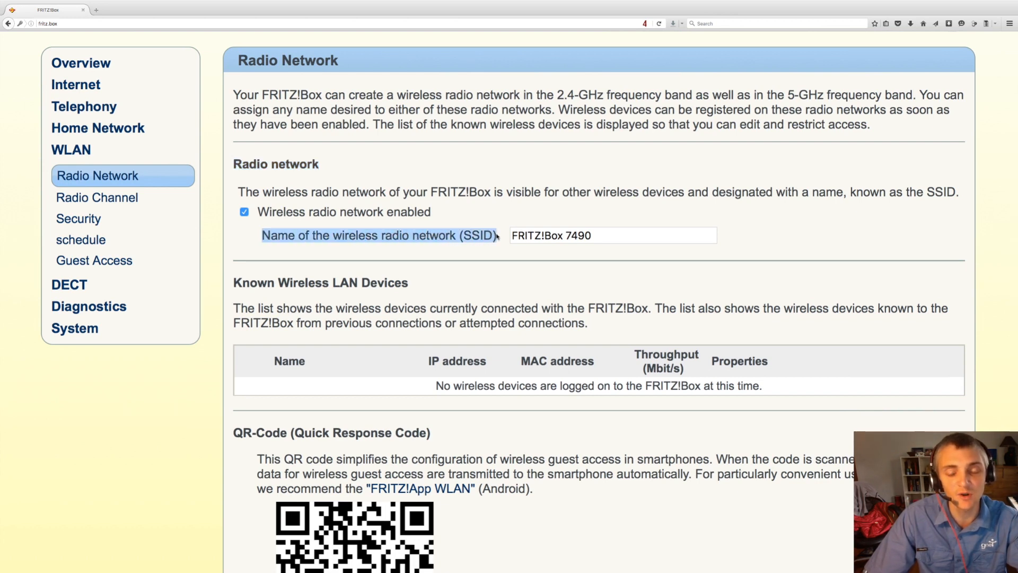
pyautogui.click(613, 235)
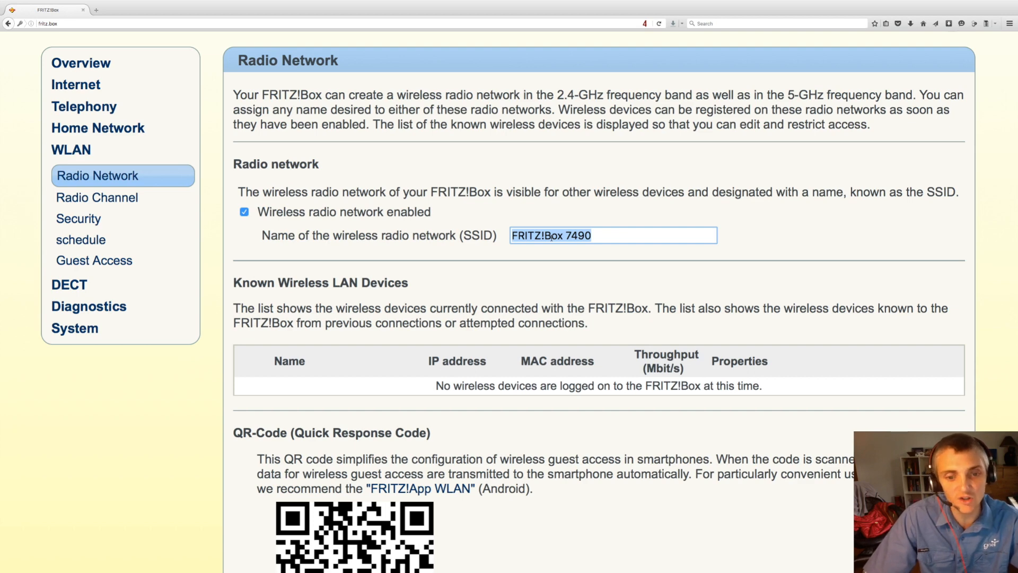
# Step: Scroll past the QR code, then show the automatic Radio Channel settings
pyautogui.scroll(-3)
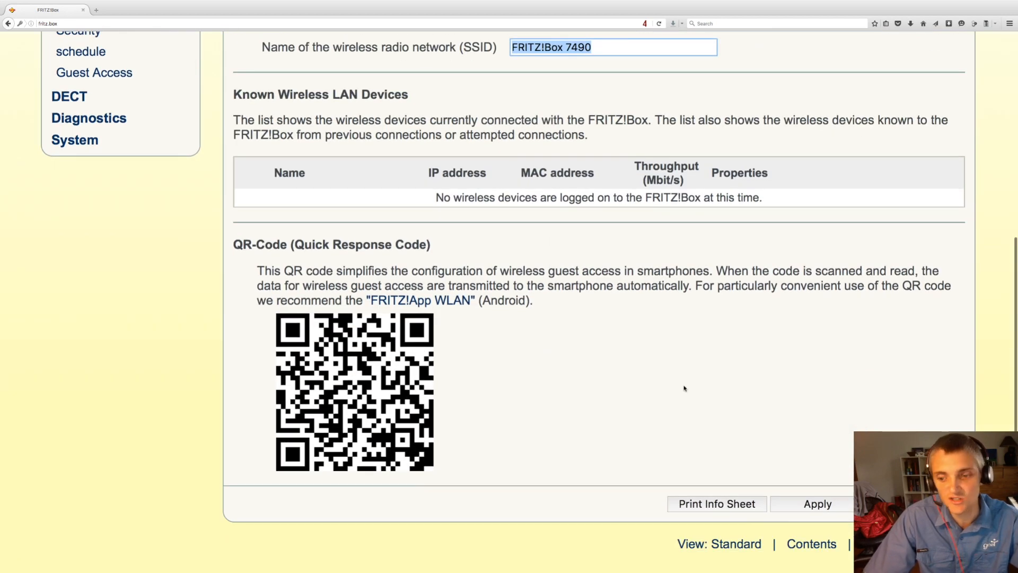
pyautogui.moveTo(793, 504)
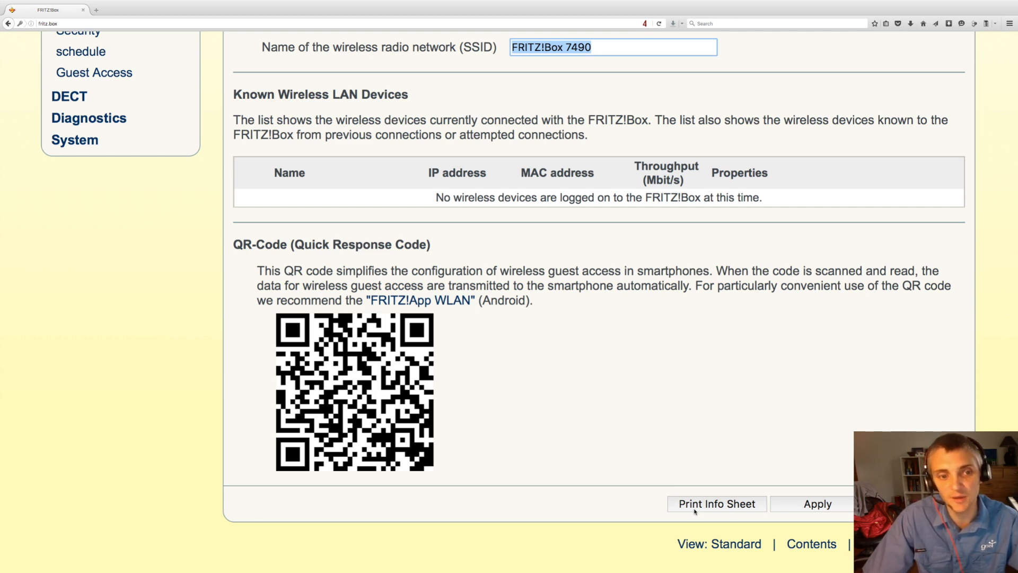
pyautogui.moveTo(293, 336)
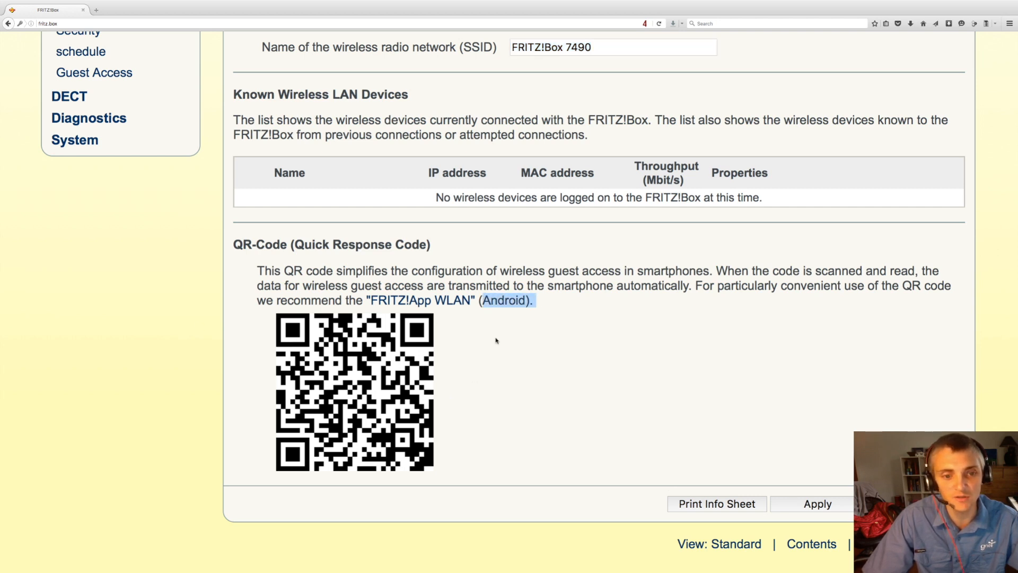
pyautogui.scroll(3)
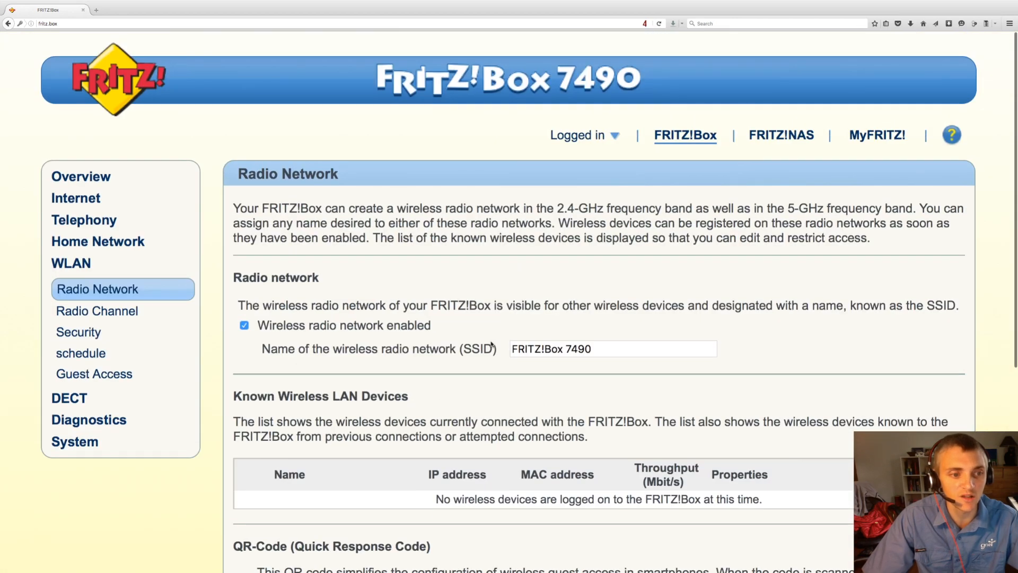
pyautogui.moveTo(96, 311)
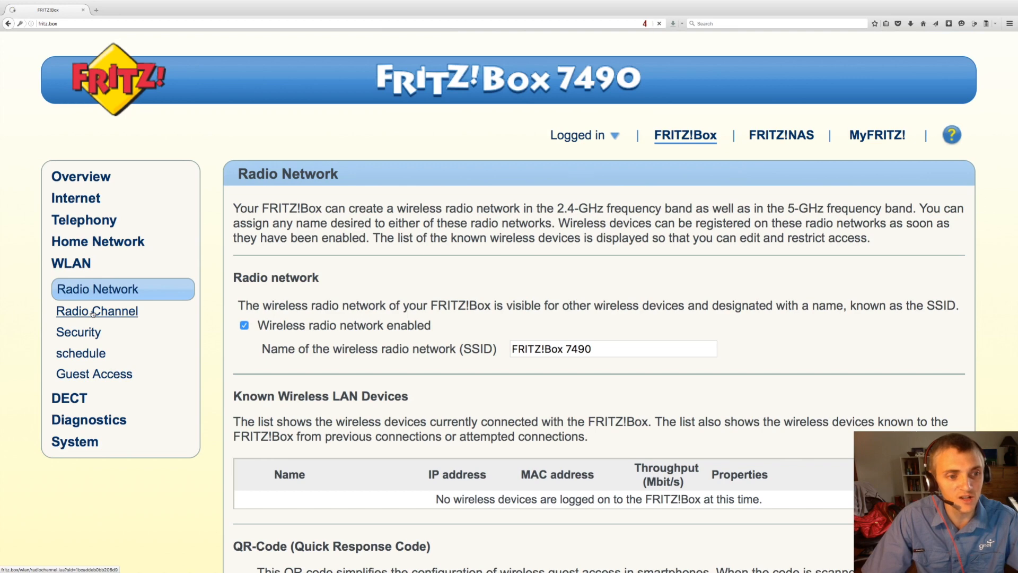
pyautogui.click(96, 311)
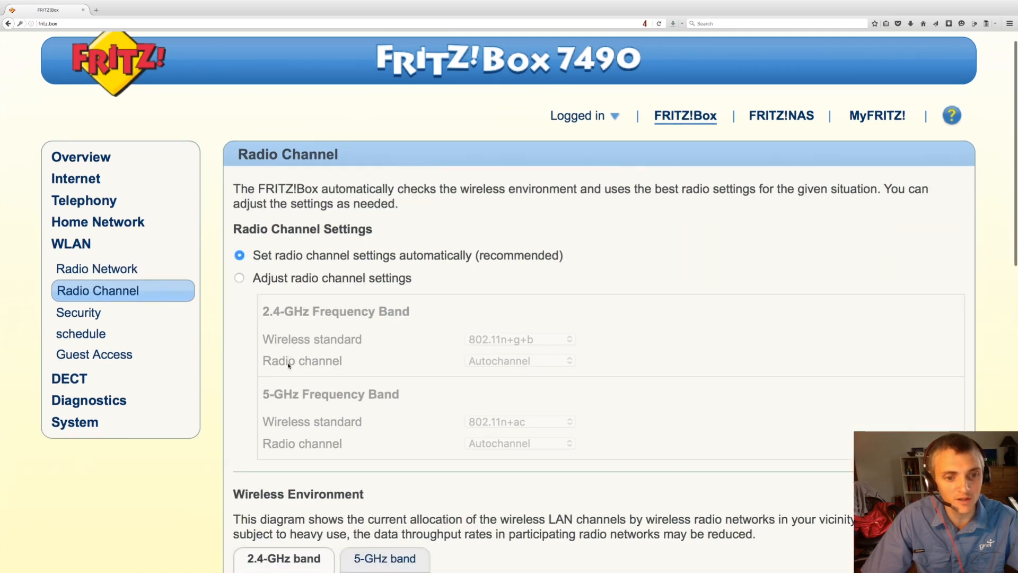
pyautogui.scroll(-3)
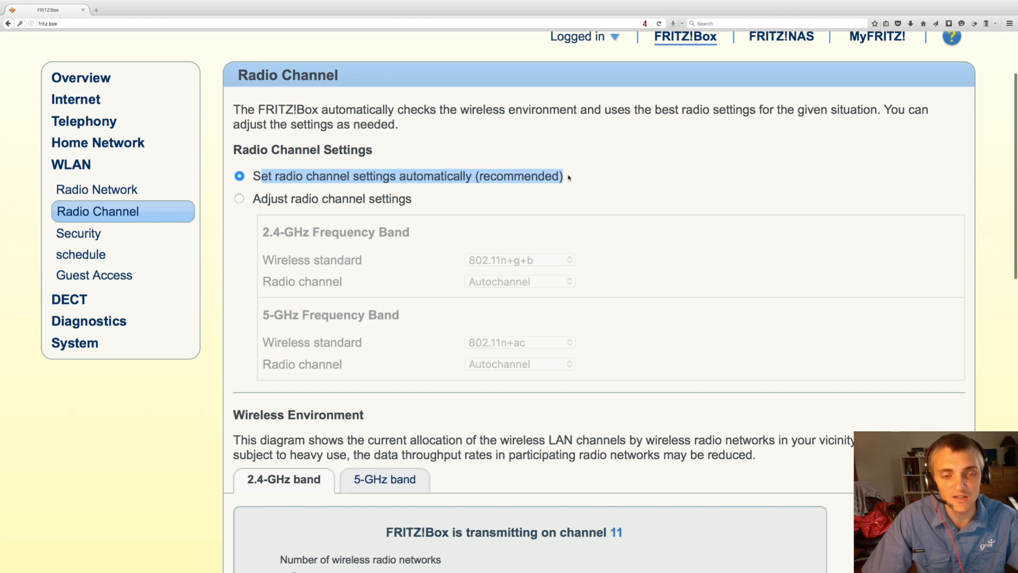
pyautogui.moveTo(398, 176)
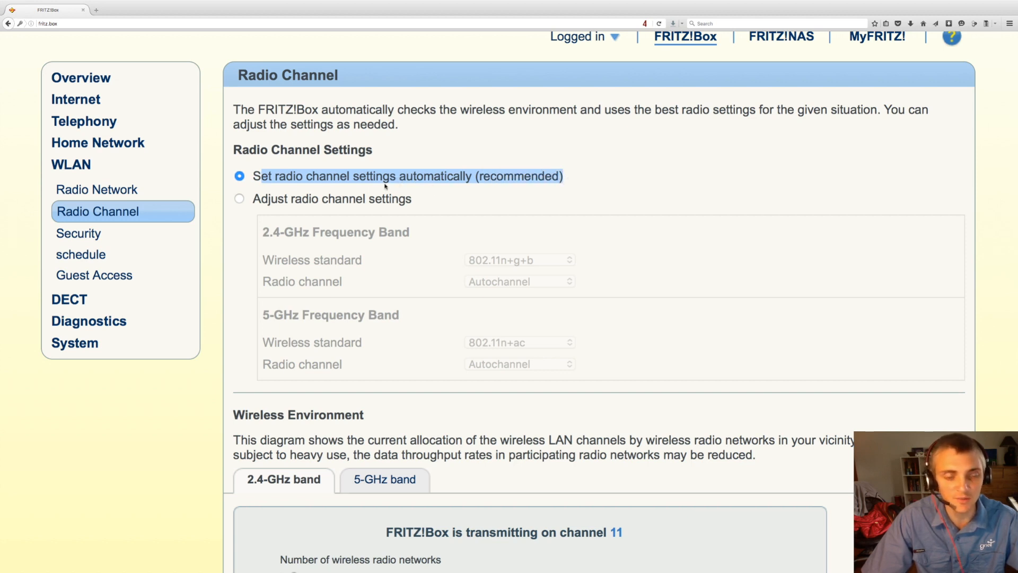
pyautogui.scroll(-3)
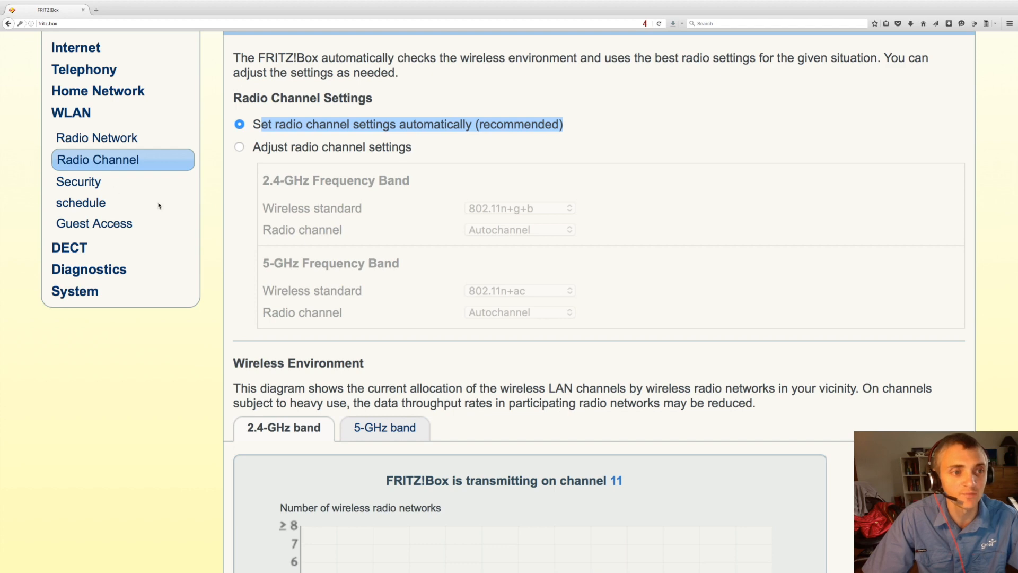
pyautogui.click(78, 182)
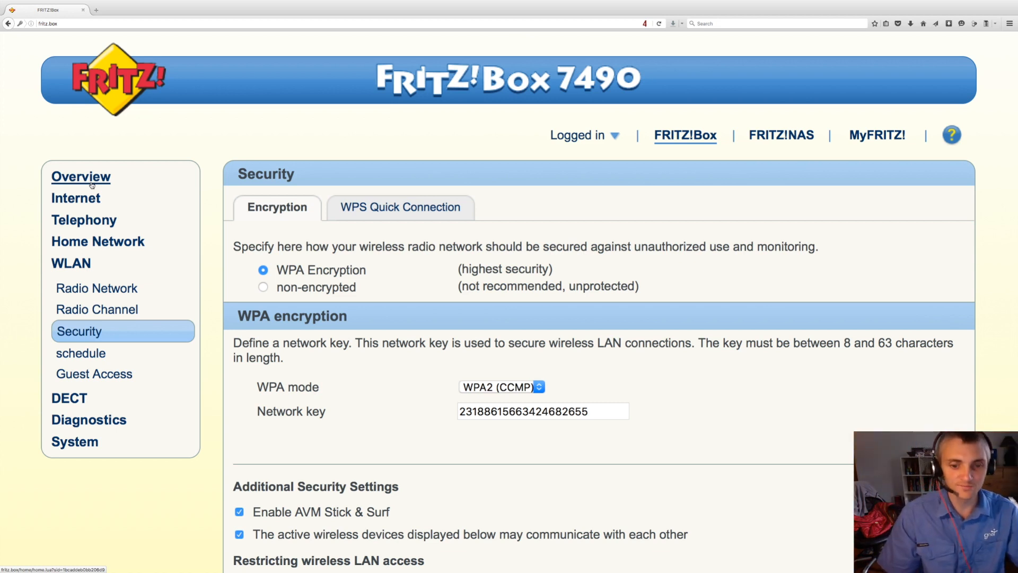
pyautogui.moveTo(217, 224)
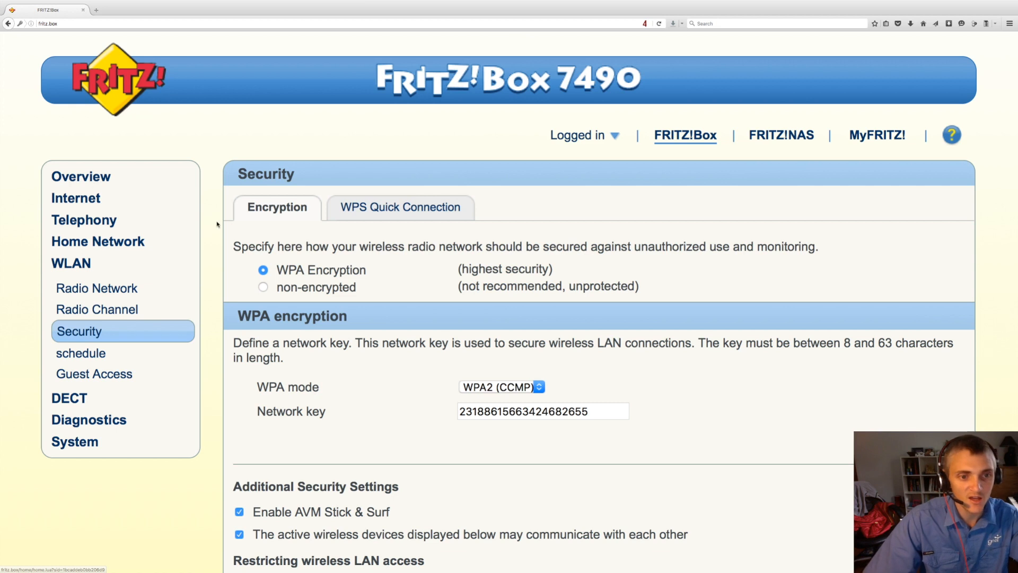
pyautogui.moveTo(383, 286)
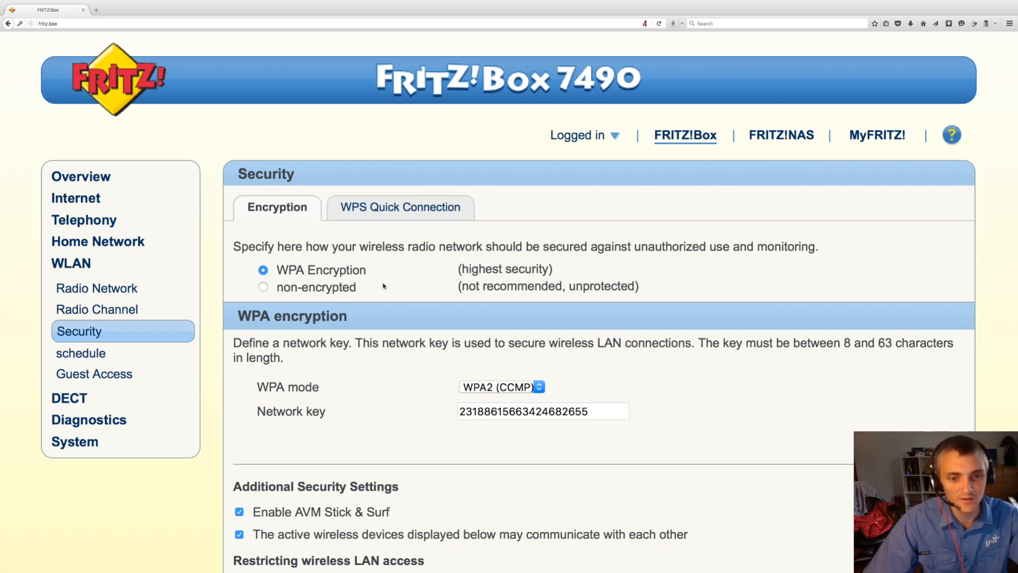
# Step: Scroll through the security key page, glance at the schedule, then reach Guest Access (disabled)
pyautogui.scroll(-3)
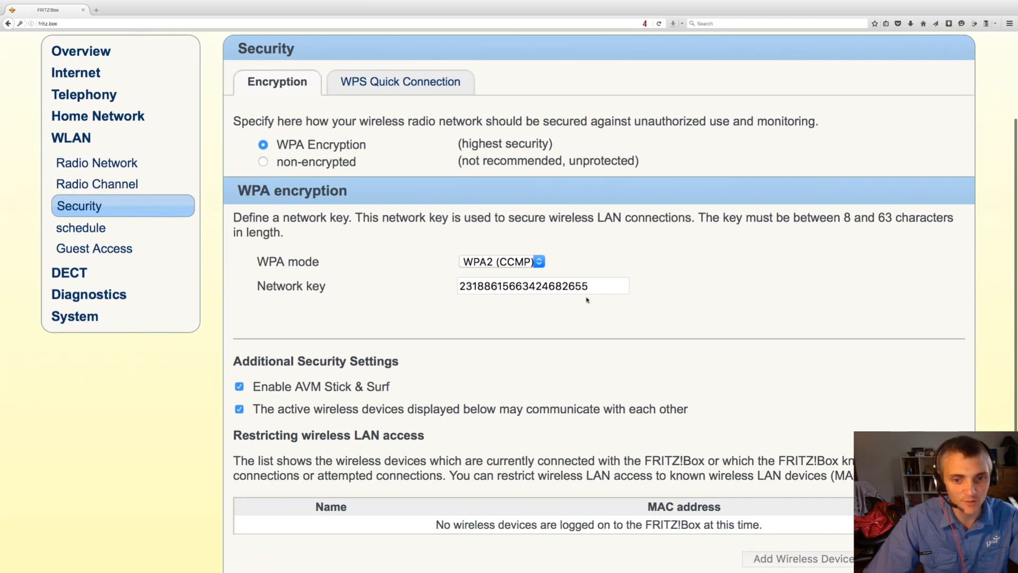
pyautogui.scroll(-3)
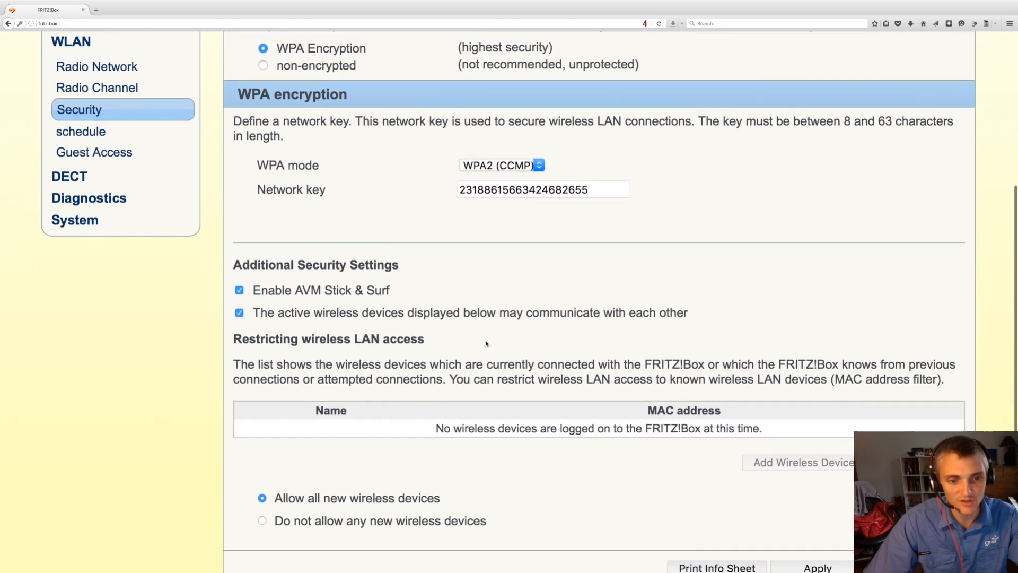
pyautogui.scroll(-3)
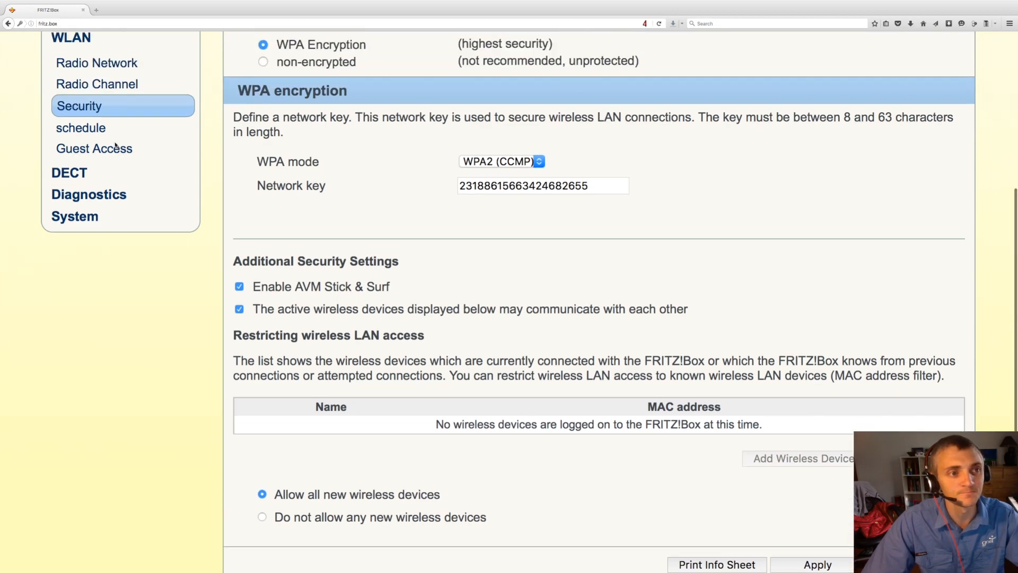
pyautogui.click(80, 127)
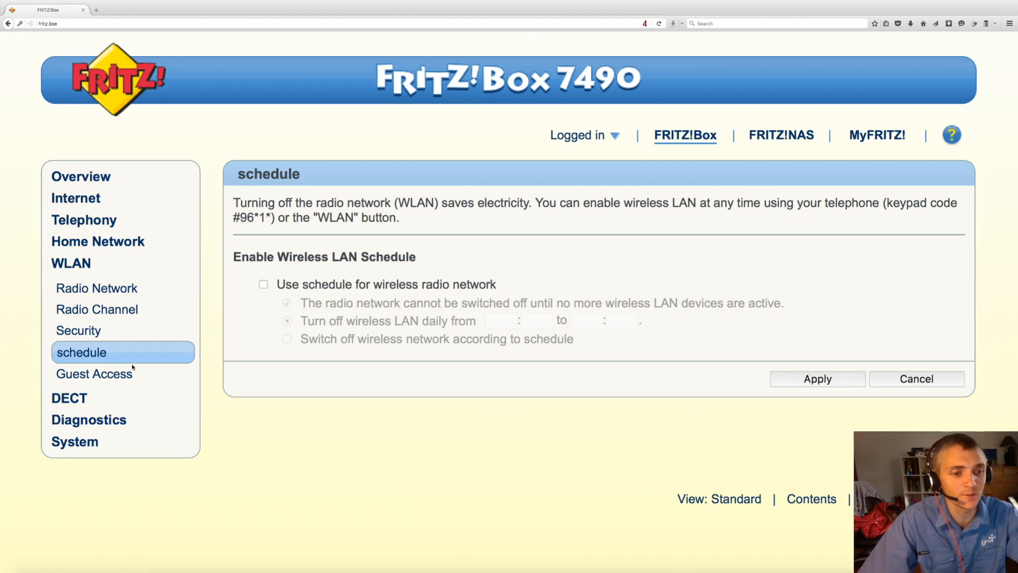
pyautogui.click(95, 372)
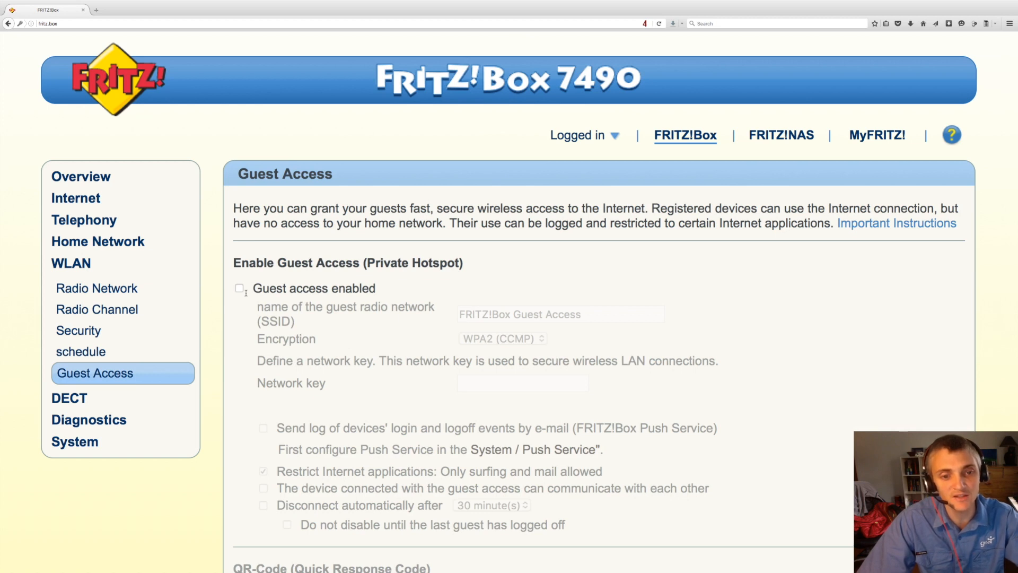
pyautogui.scroll(-3)
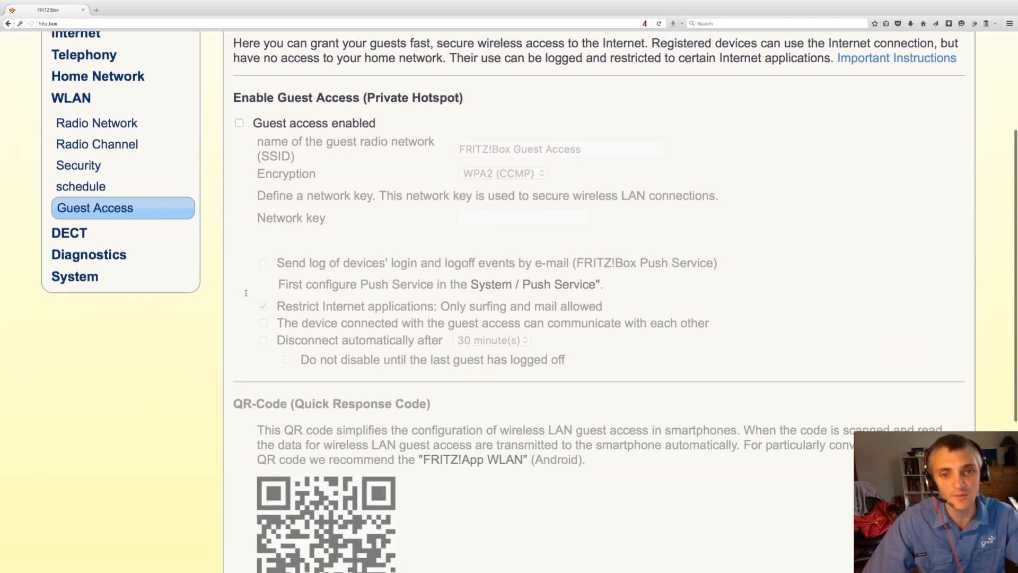
pyautogui.scroll(-3)
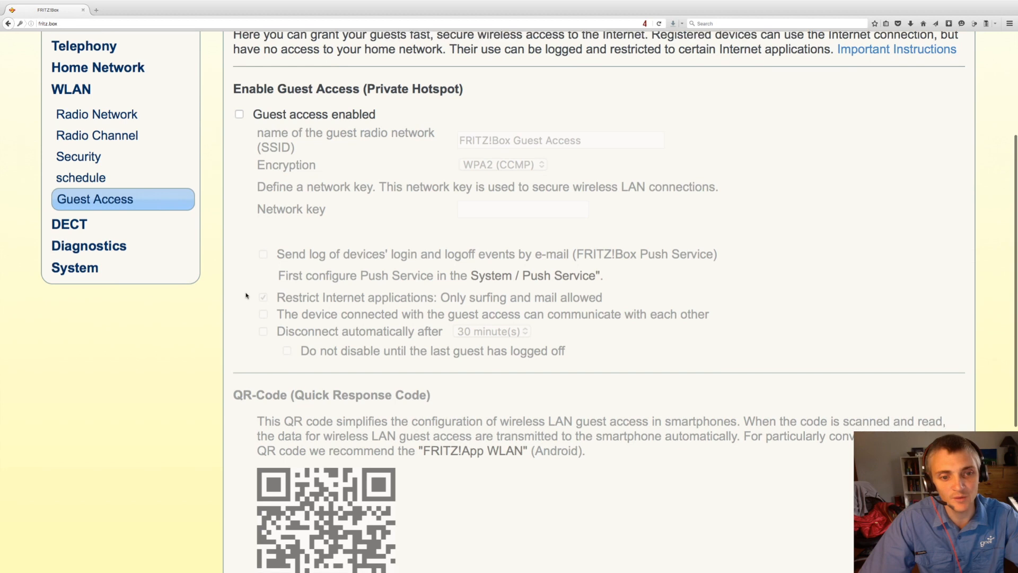